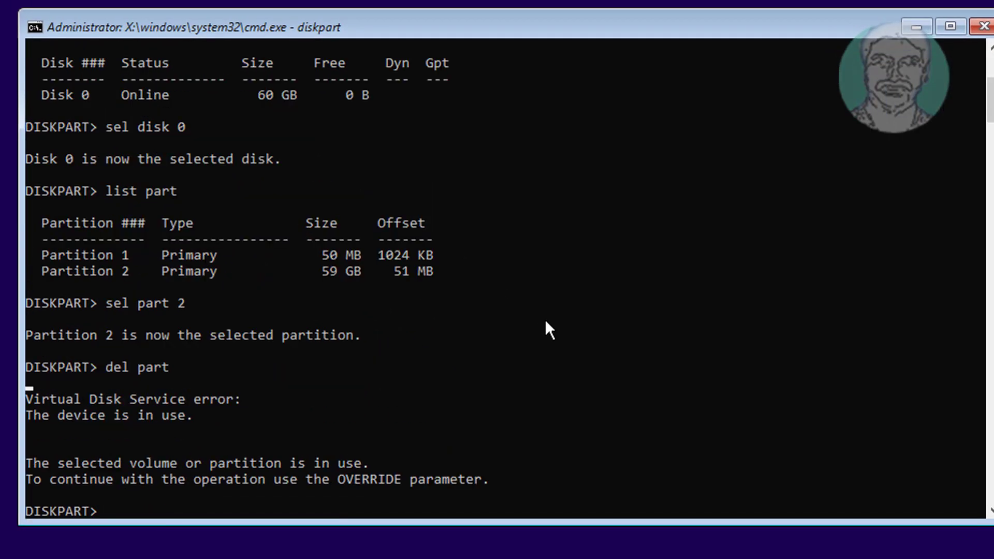
Attempt 'del part override' on partition 2, refused as a boot/system volume, then list disks
{"action": "type", "text": "d"}
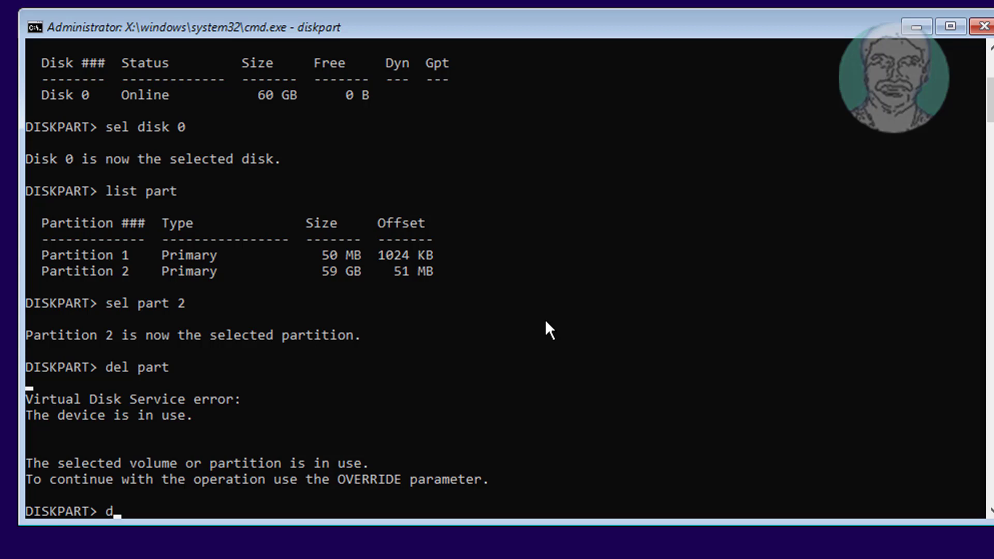
{"action": "type", "text": "el part over"}
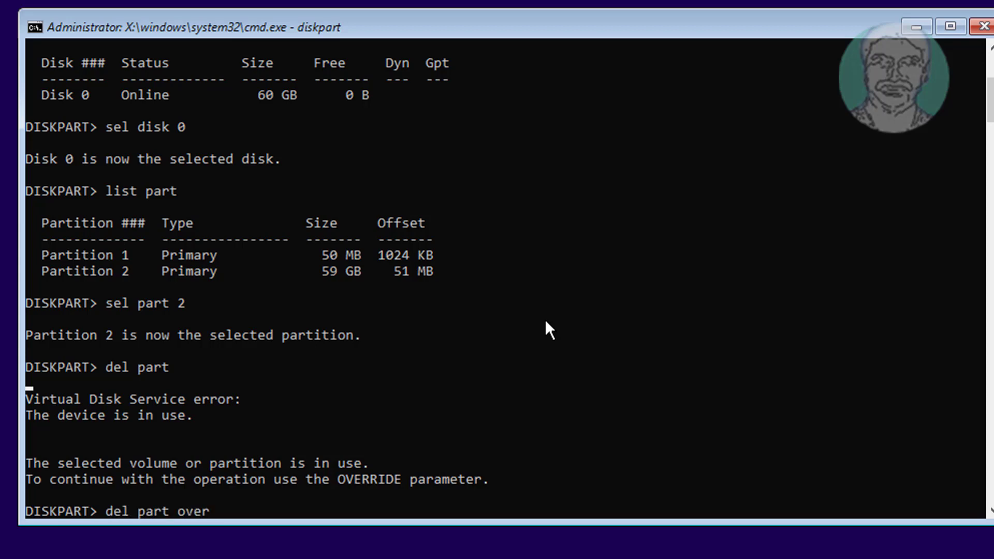
{"action": "key", "text": "Return"}
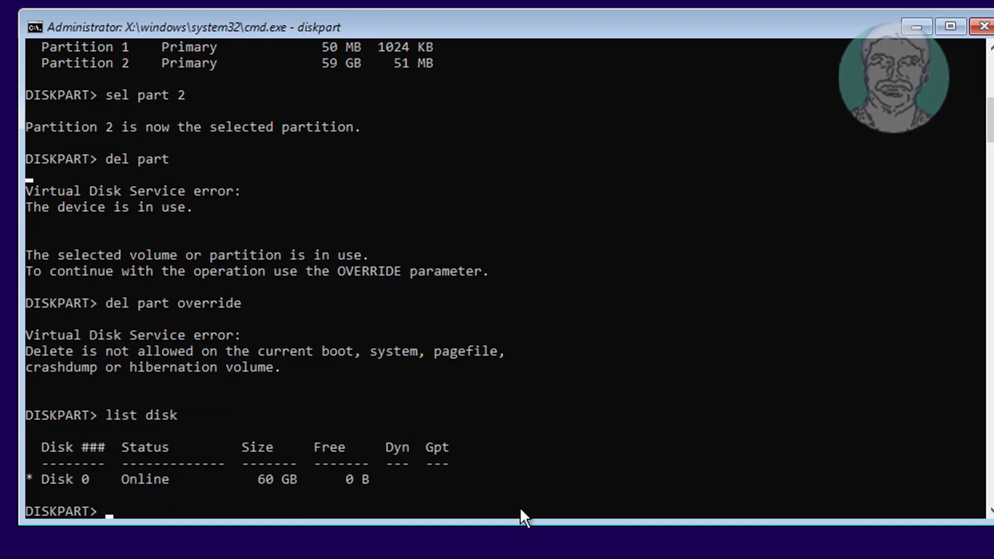
Select Disk 0, attempt 'clean' (refused as boot disk), then exit DiskPart
{"action": "type", "text": "sel disk 0"}
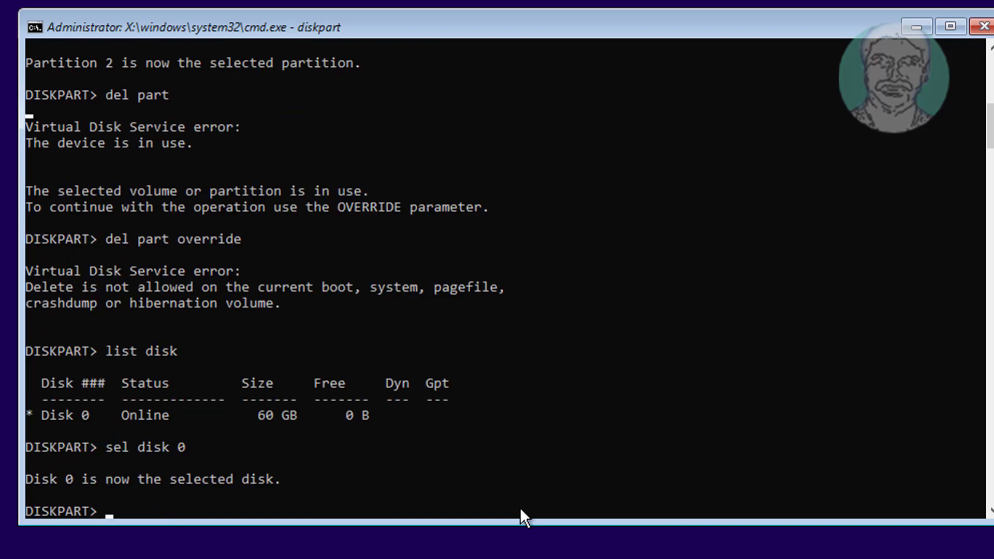
{"action": "type", "text": "clean"}
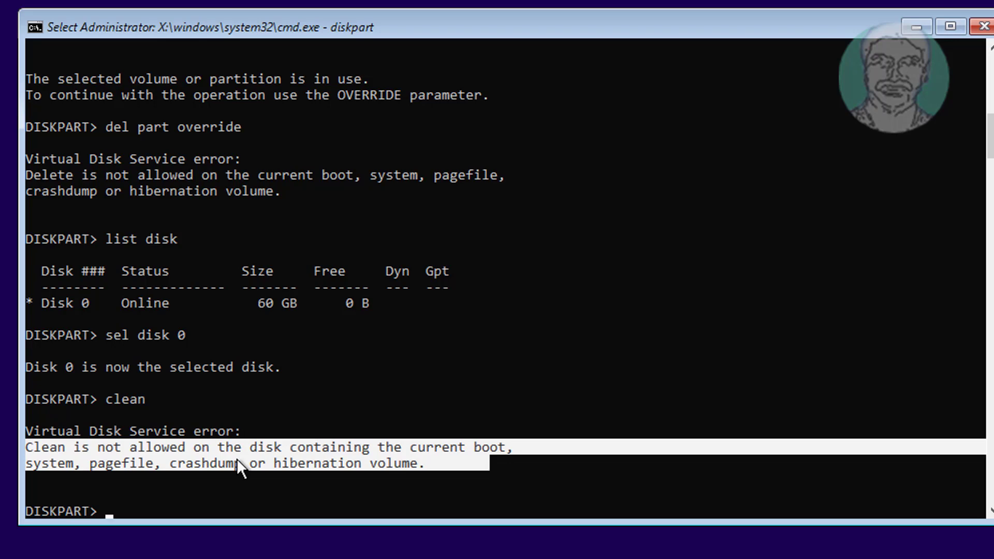
{"action": "type", "text": "exit"}
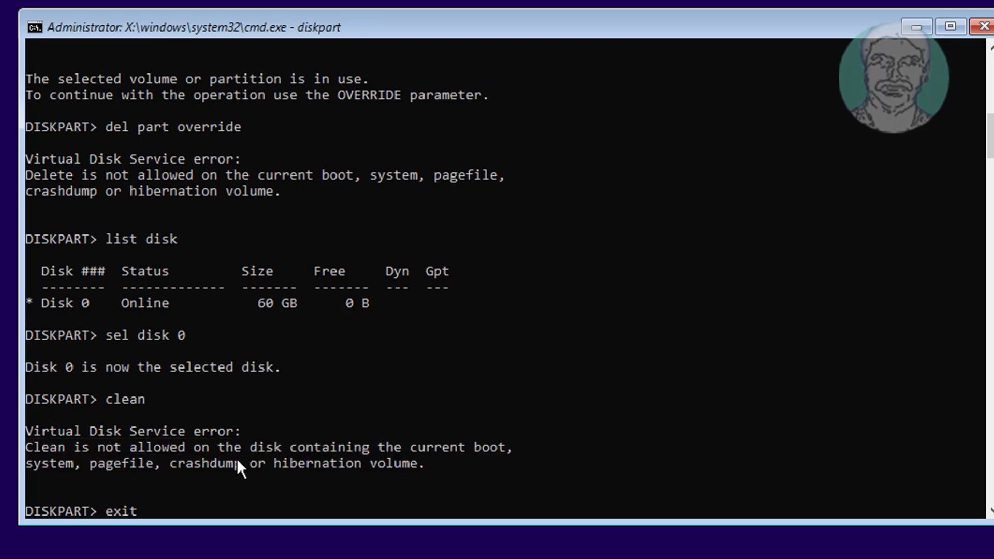
{"action": "key", "text": "Return"}
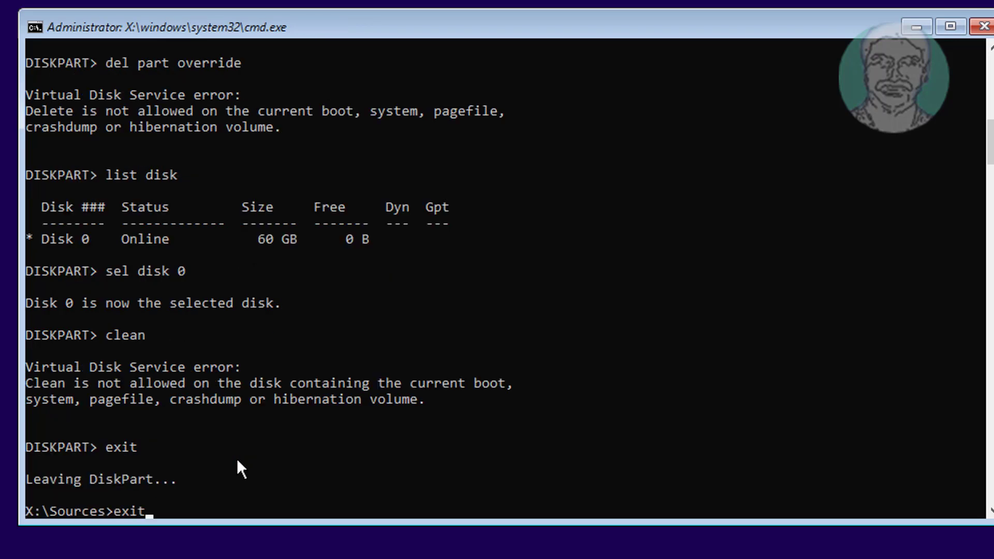
Close the command prompt and cancel the Windows installation so setup restarts
{"action": "key", "text": "Return"}
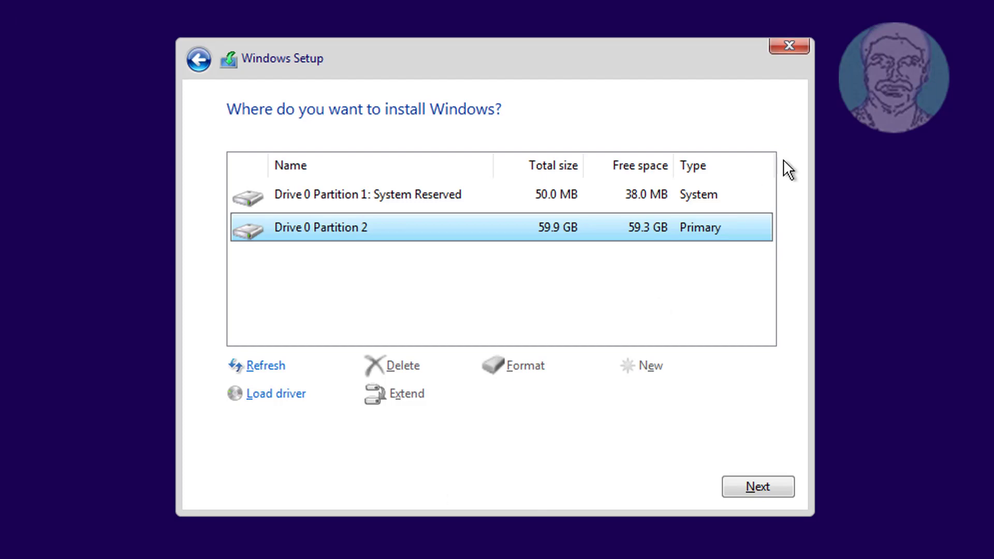
{"action": "mouse_move", "coordinate": [814, 131]}
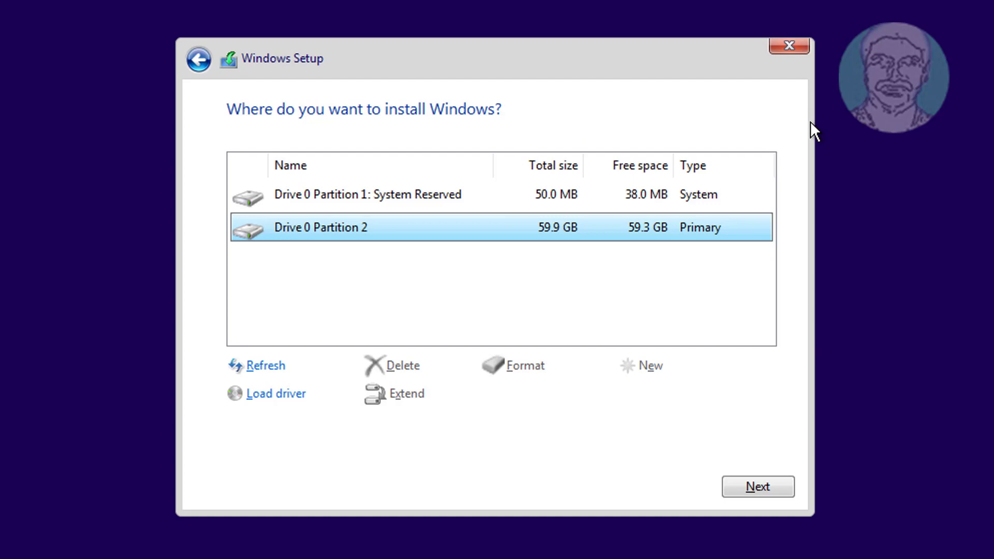
{"action": "mouse_move", "coordinate": [806, 44]}
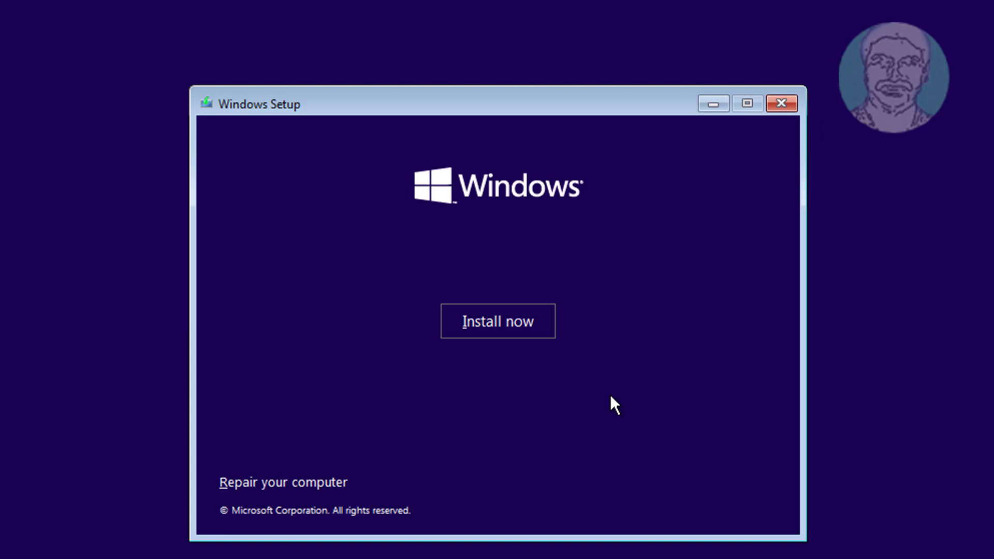
{"action": "left_click", "coordinate": [780, 104]}
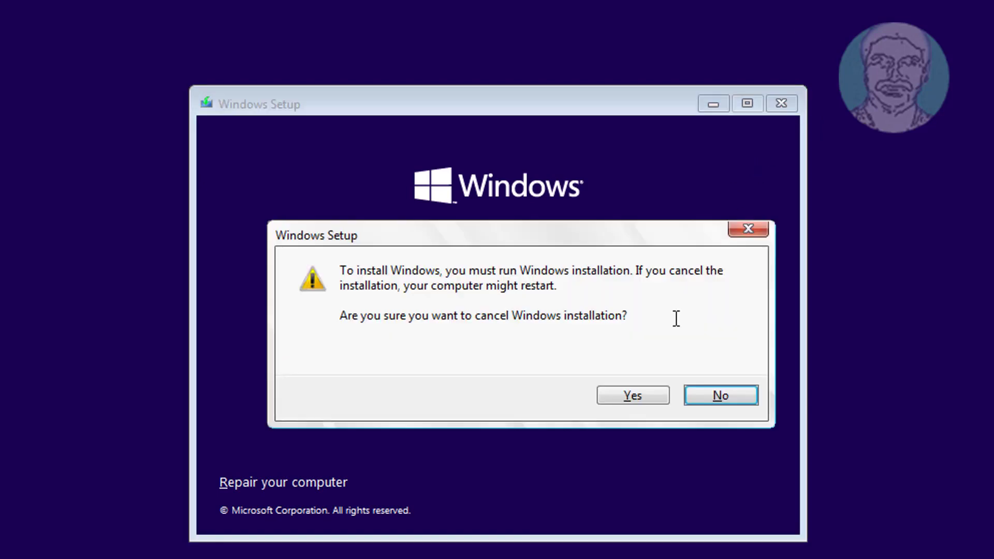
{"action": "left_click", "coordinate": [631, 394]}
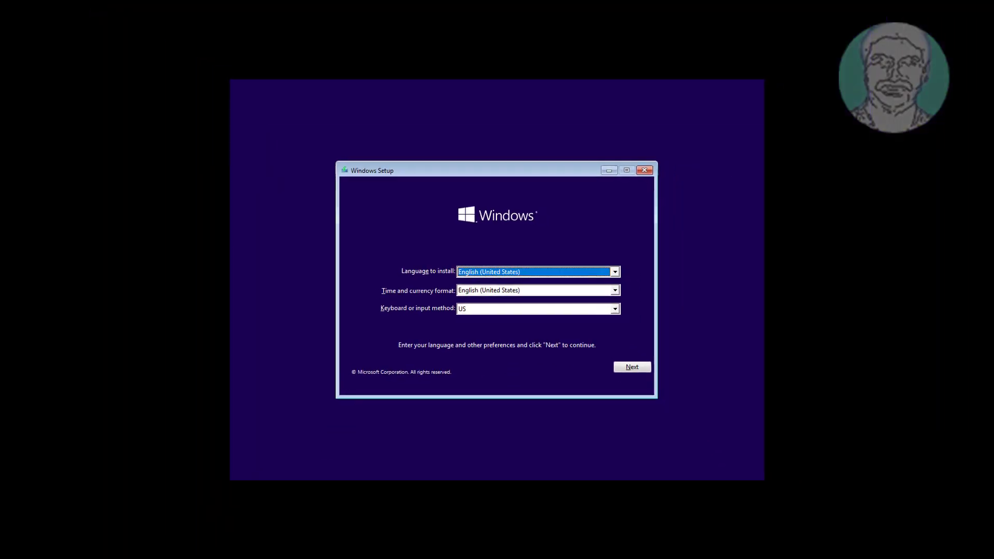
Accept the language settings and go to Repair your computer toward a new Command Prompt
{"action": "left_click", "coordinate": [630, 367]}
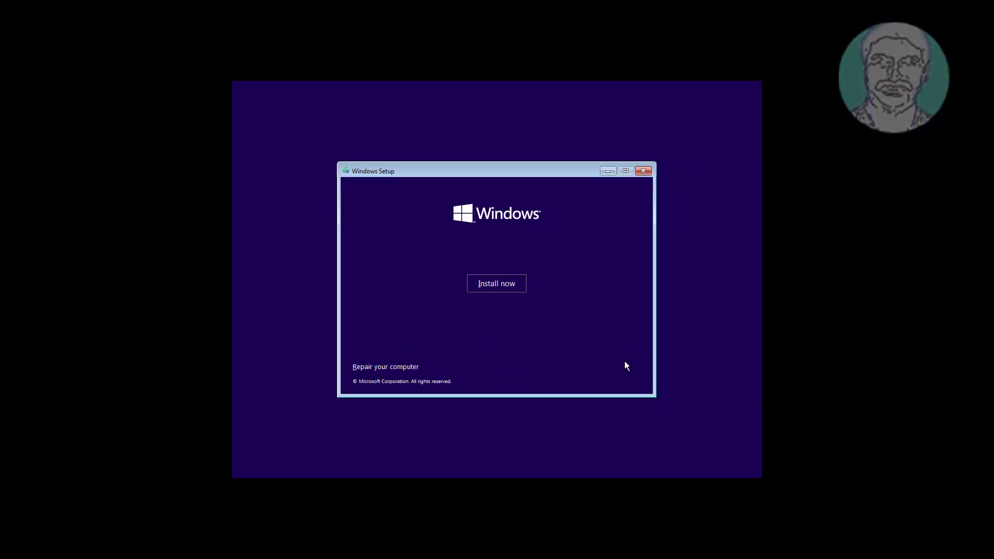
{"action": "left_click", "coordinate": [385, 366]}
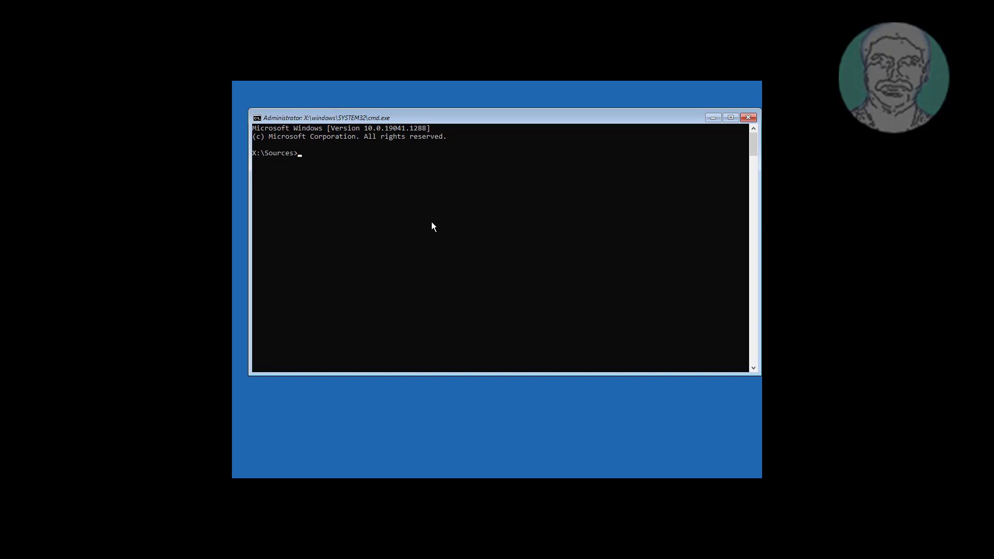
Start DiskPart, list the disks, and select Disk 0
{"action": "type", "text": "diskpart"}
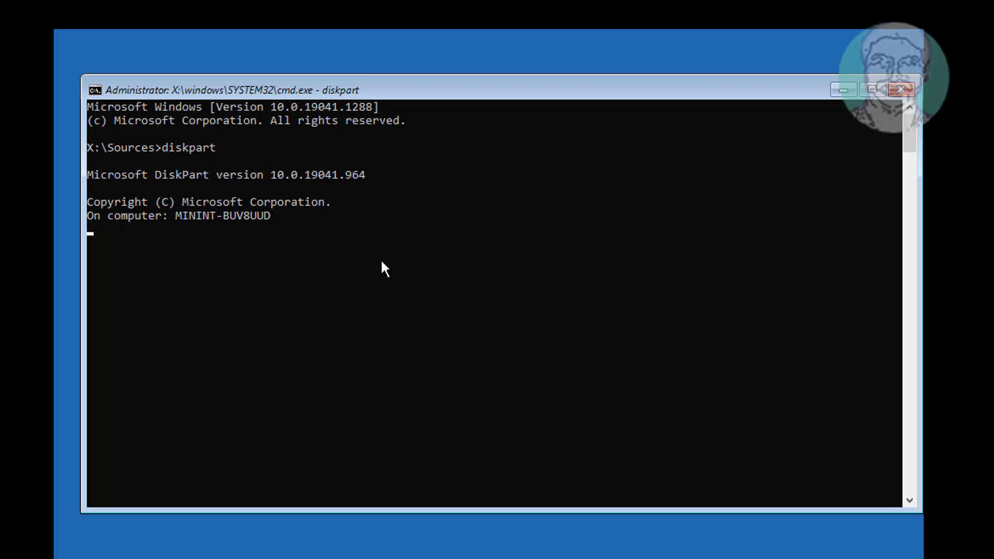
{"action": "type", "text": "list disk"}
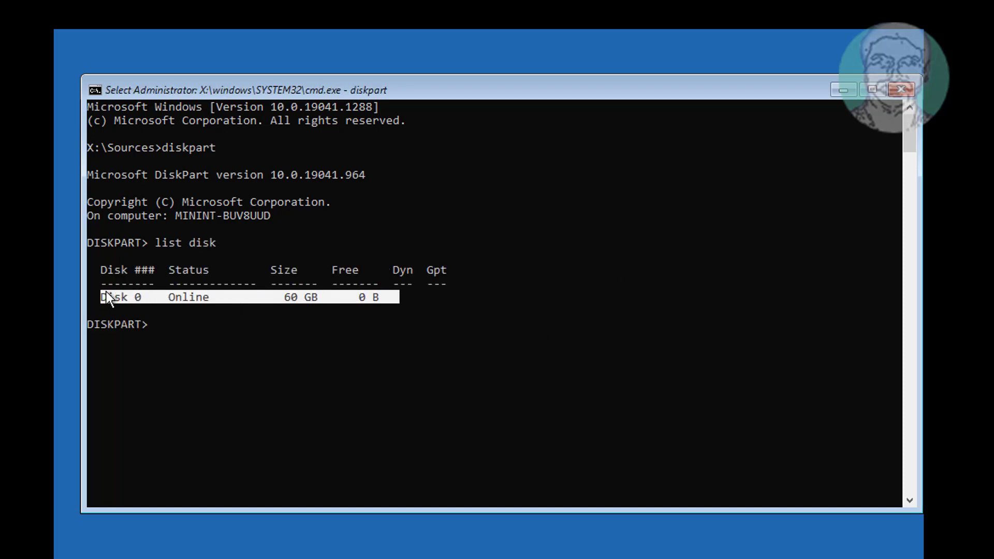
{"action": "type", "text": "se"}
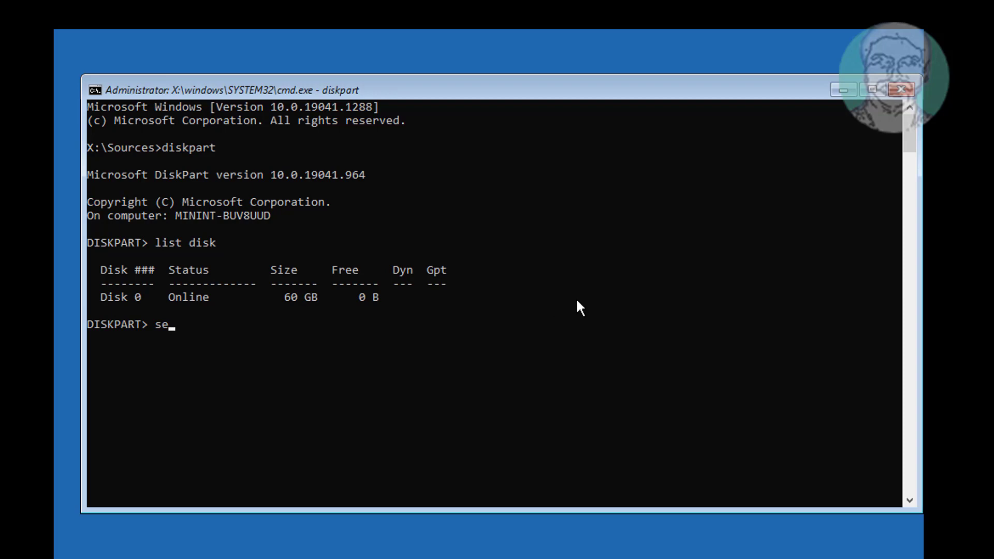
{"action": "type", "text": "l disk"}
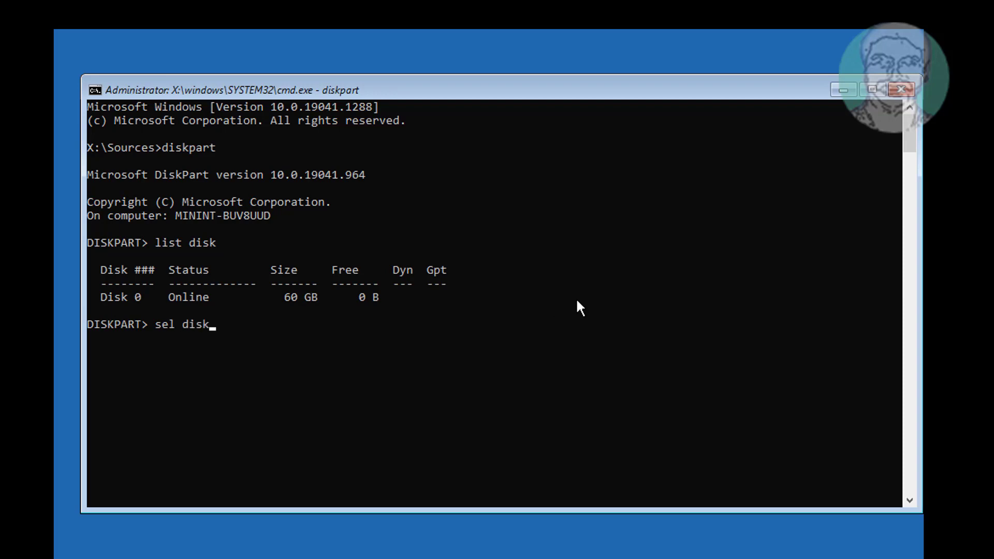
{"action": "type", "text": "0"}
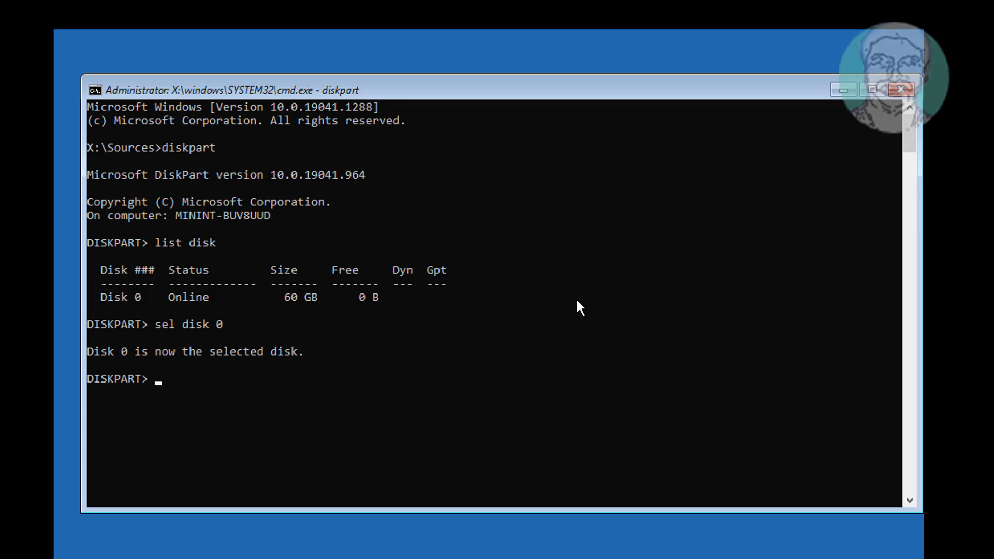
Clean Disk 0 successfully, confirm no partitions remain, and exit
{"action": "type", "text": "clean"}
{"action": "type", "text": "list part"}
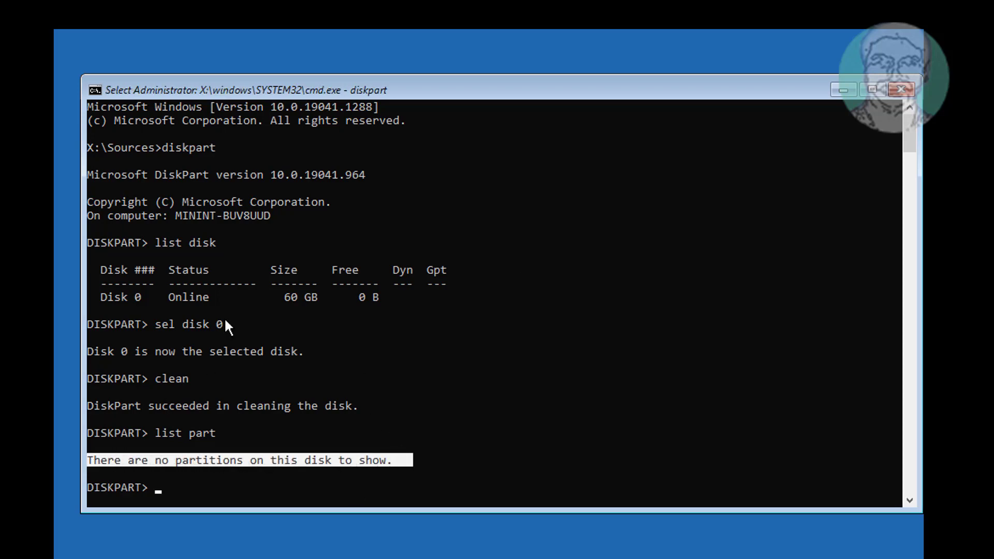
{"action": "mouse_move", "coordinate": [496, 417]}
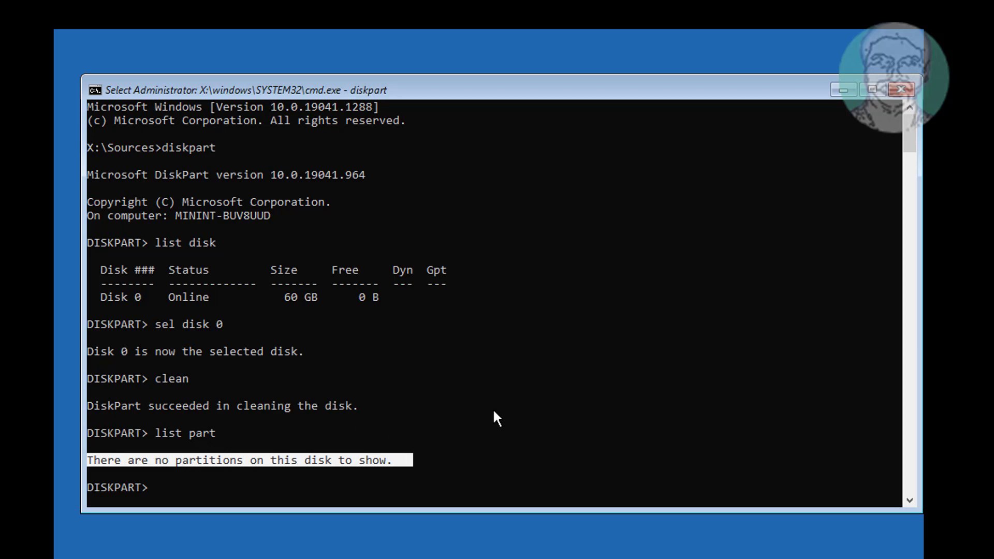
{"action": "type", "text": "ex"}
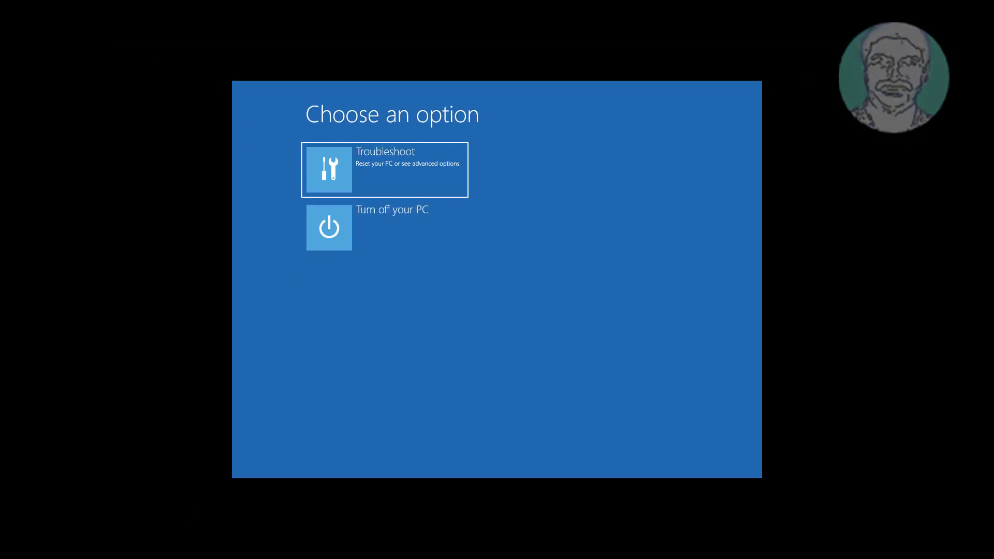
{"action": "mouse_move", "coordinate": [522, 313]}
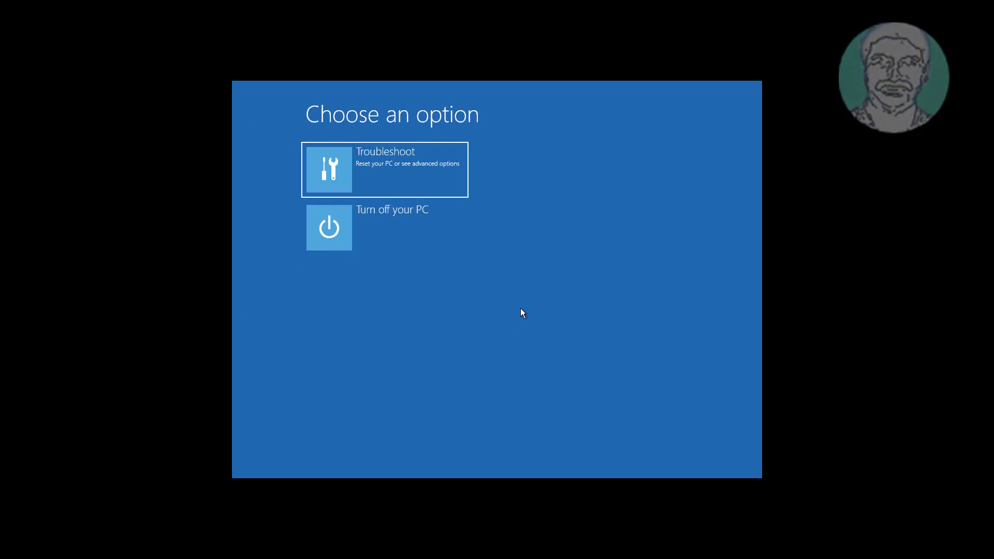